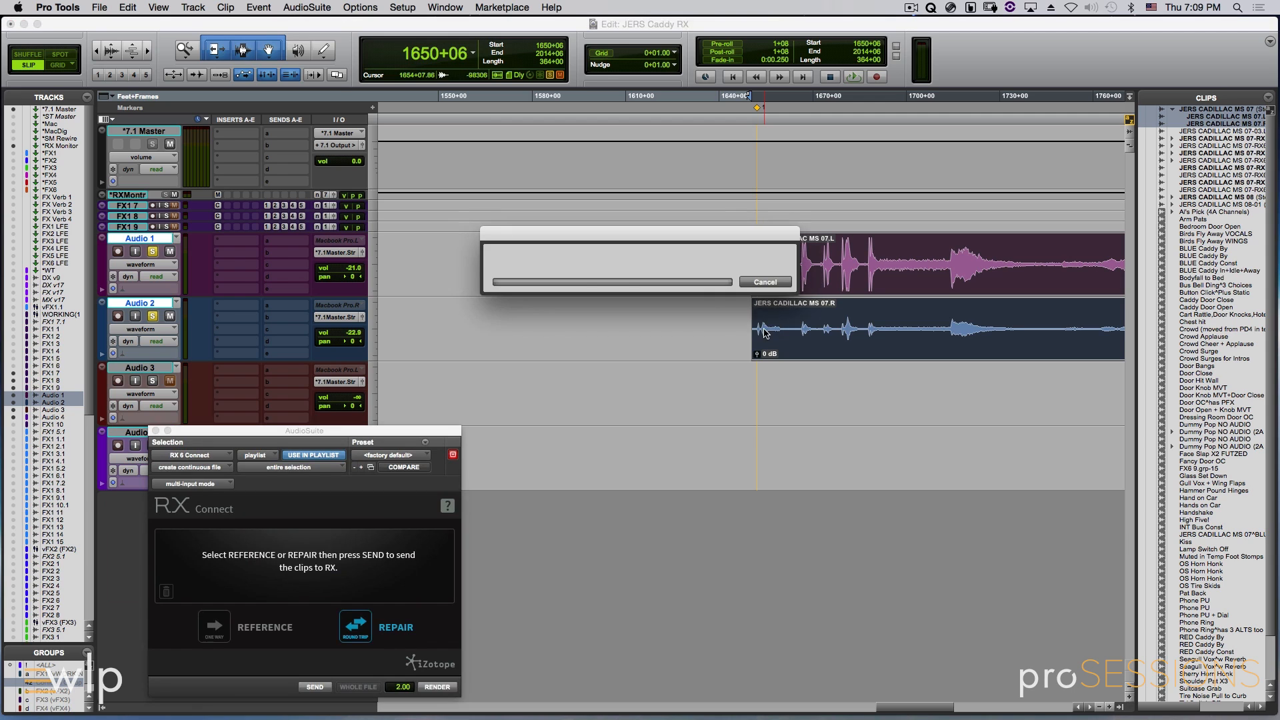
# - Send the Caddy stereo clip from the RX Connect plug-in to RX 6 for repair
pyautogui.click(314, 687)
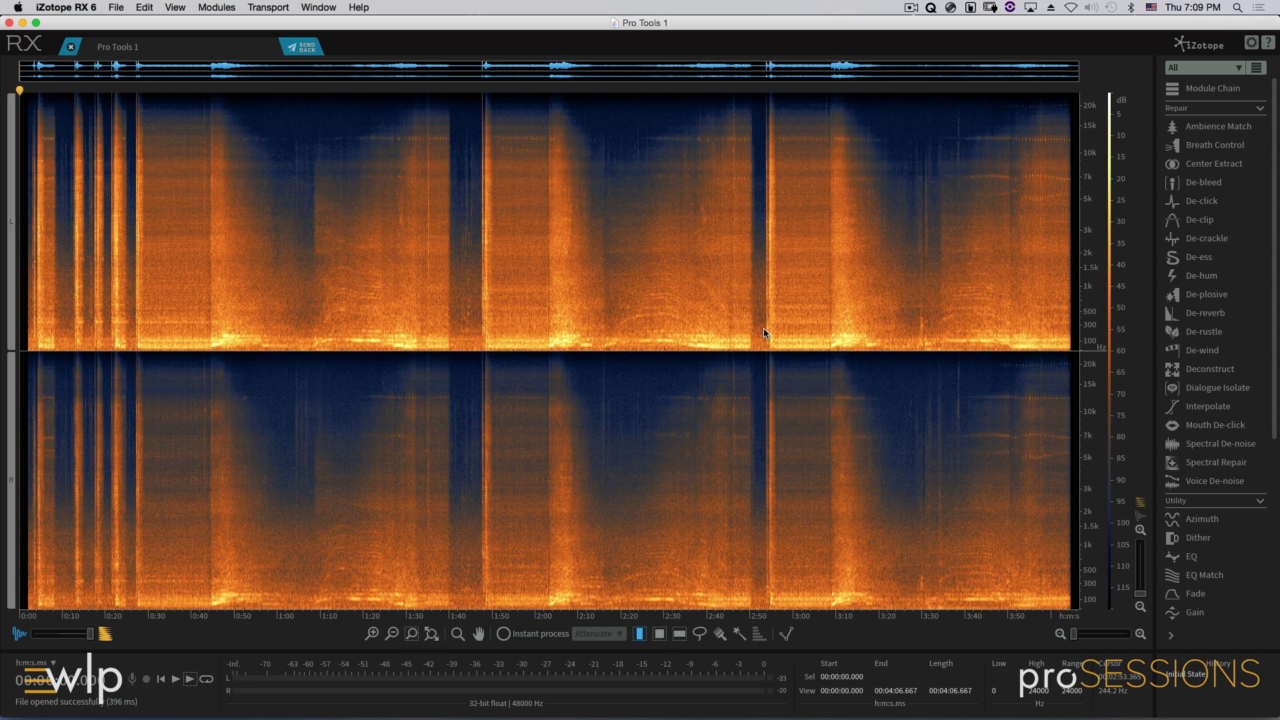
pyautogui.moveTo(150, 557)
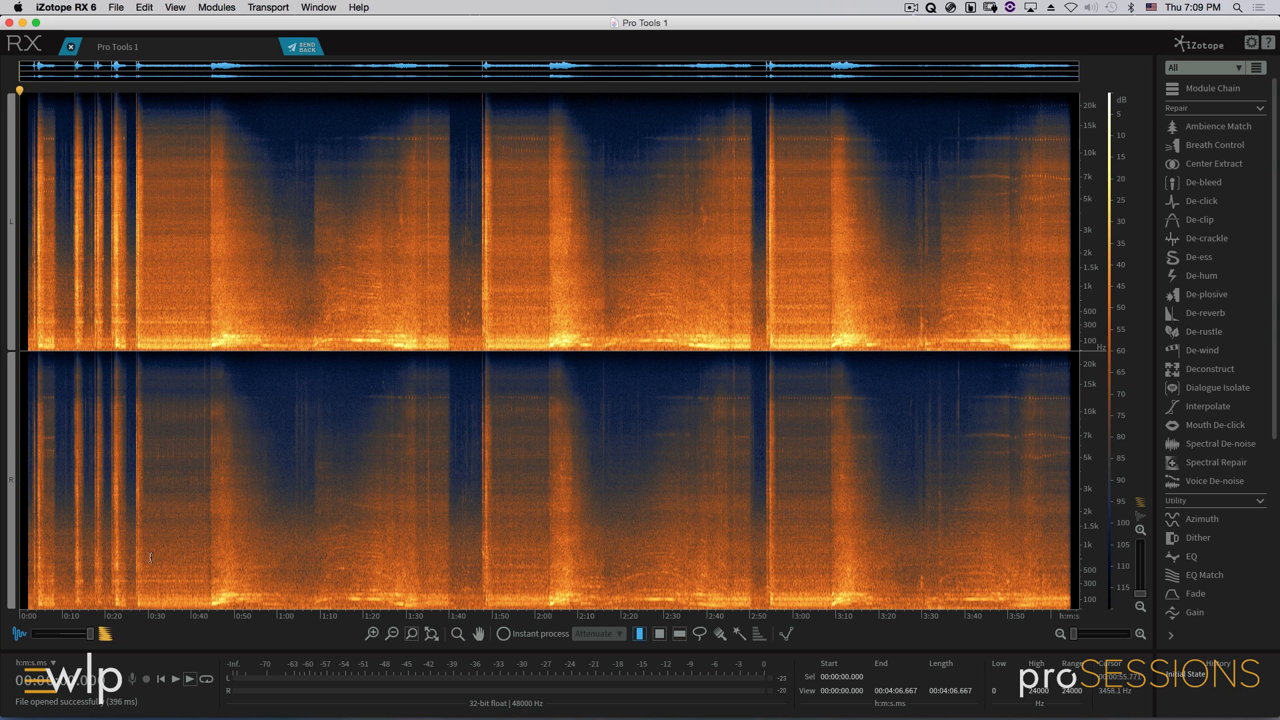
# - Overlay the Caddy clip's waveform on its spectrogram
pyautogui.click(105, 634)
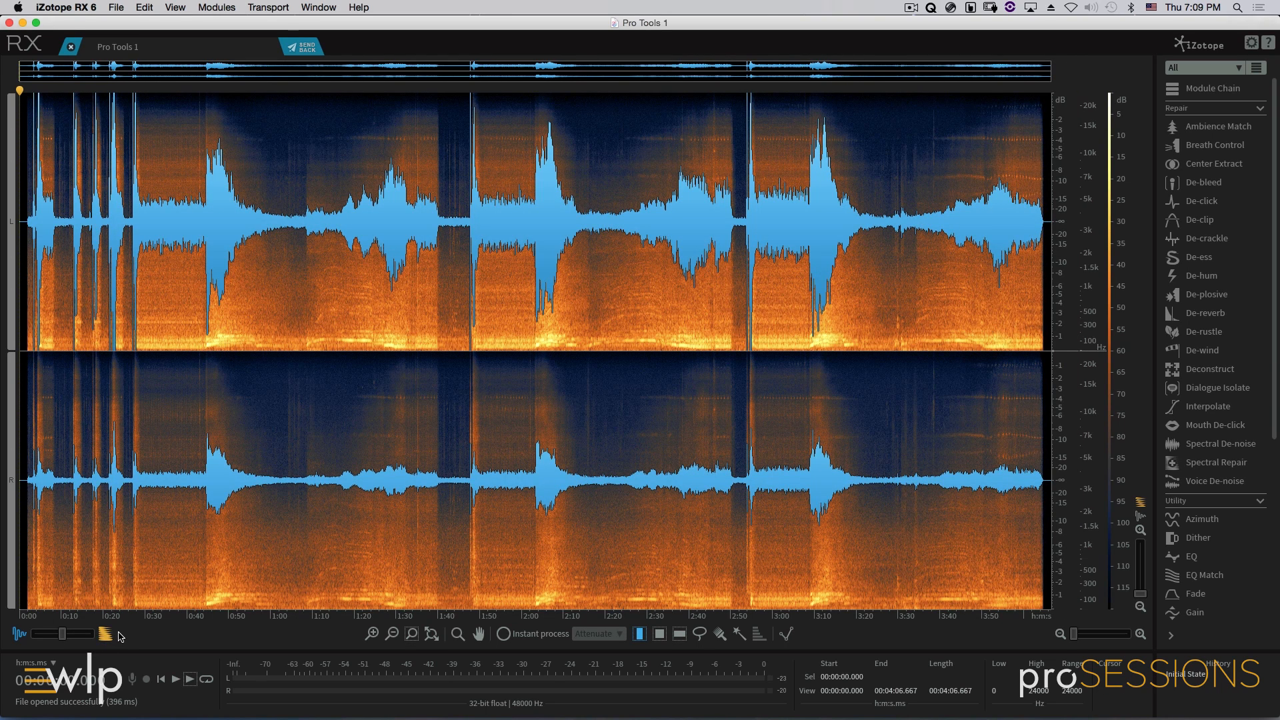
pyautogui.moveTo(138, 541)
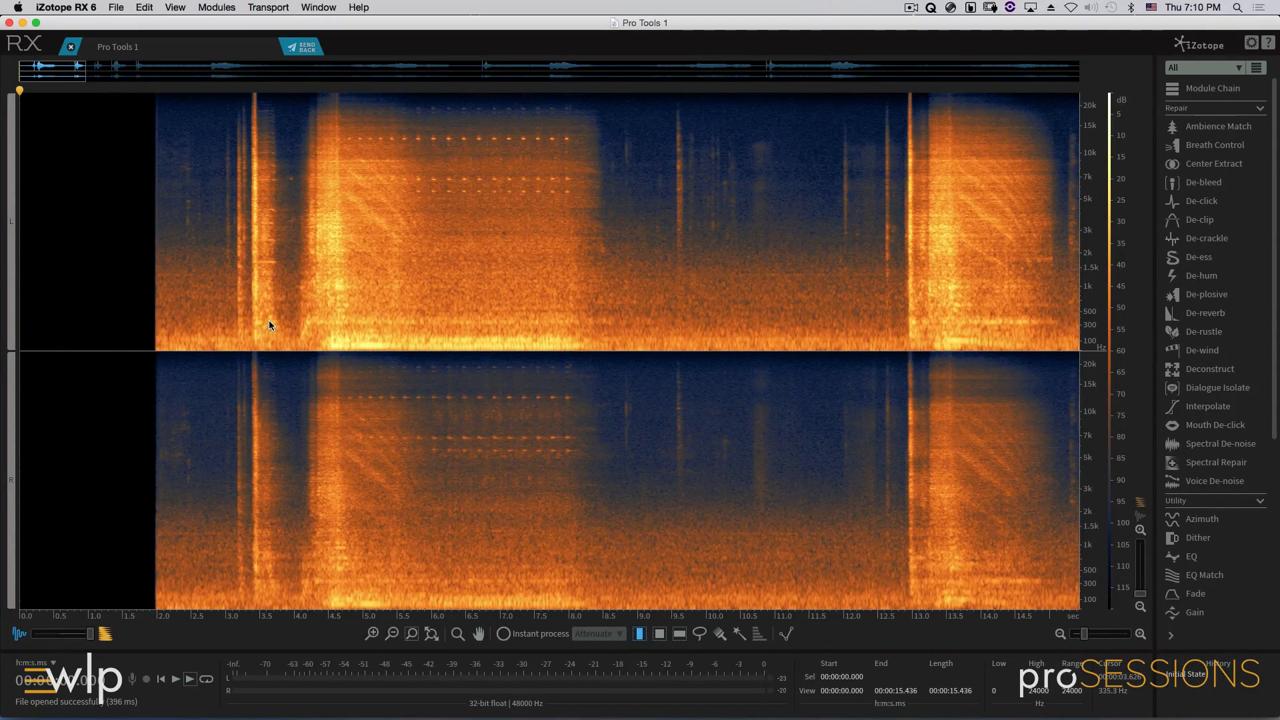
pyautogui.moveTo(416, 259)
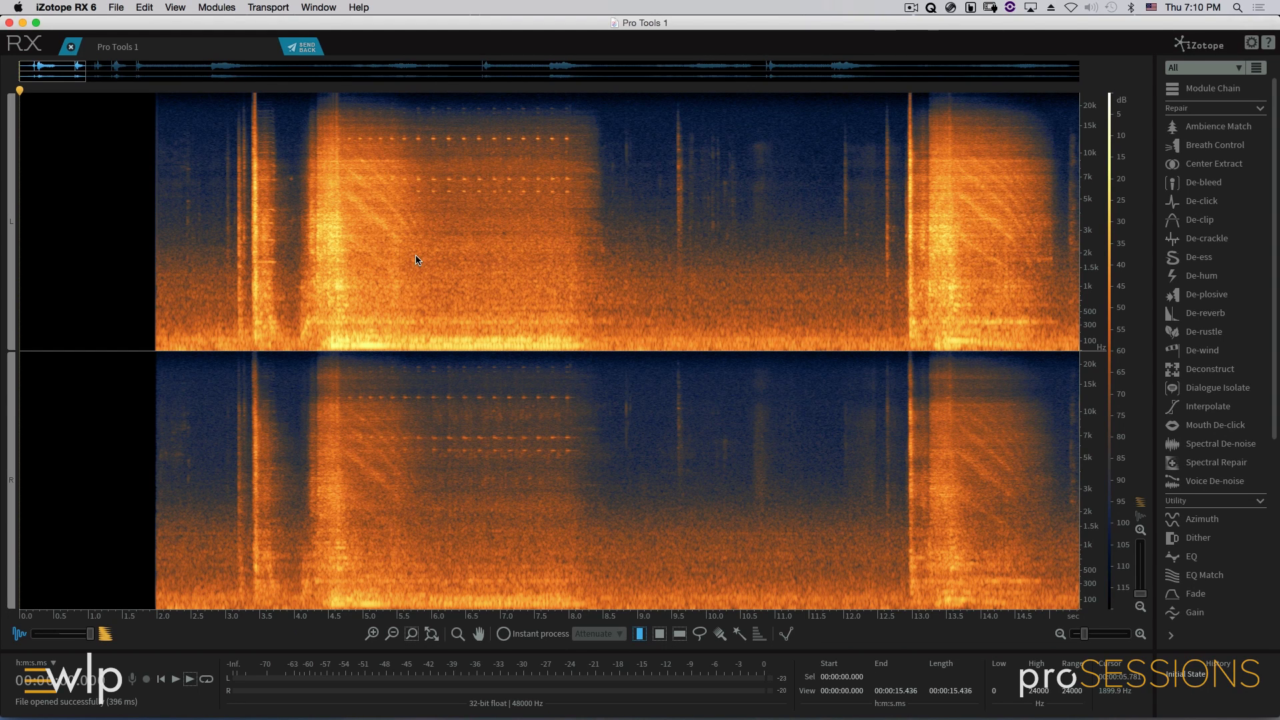
pyautogui.click(175, 679)
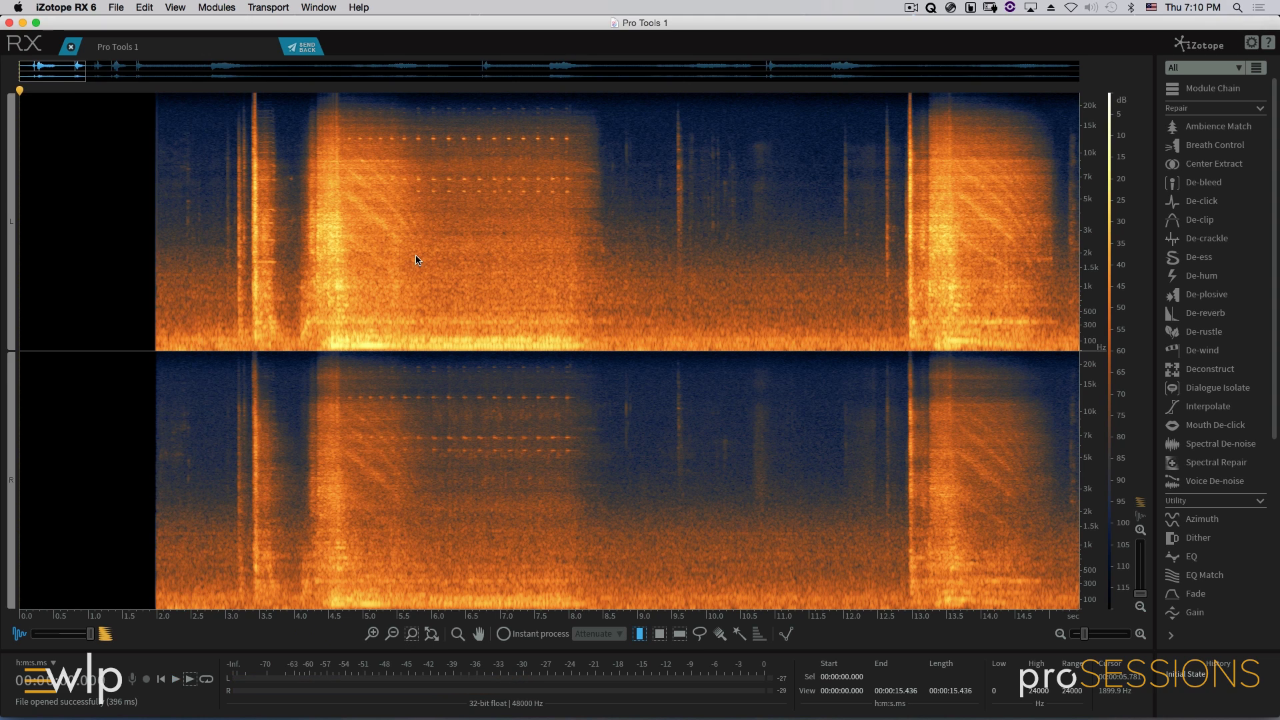
pyautogui.click(174, 679)
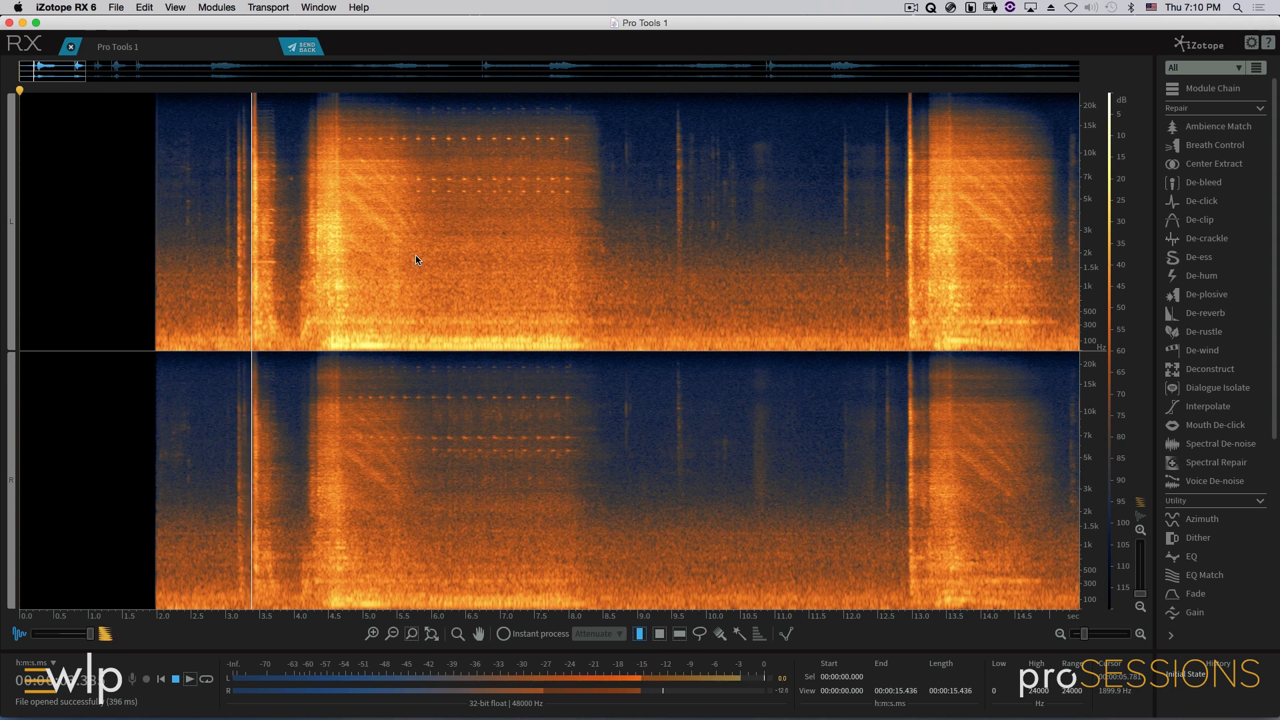
pyautogui.click(388, 245)
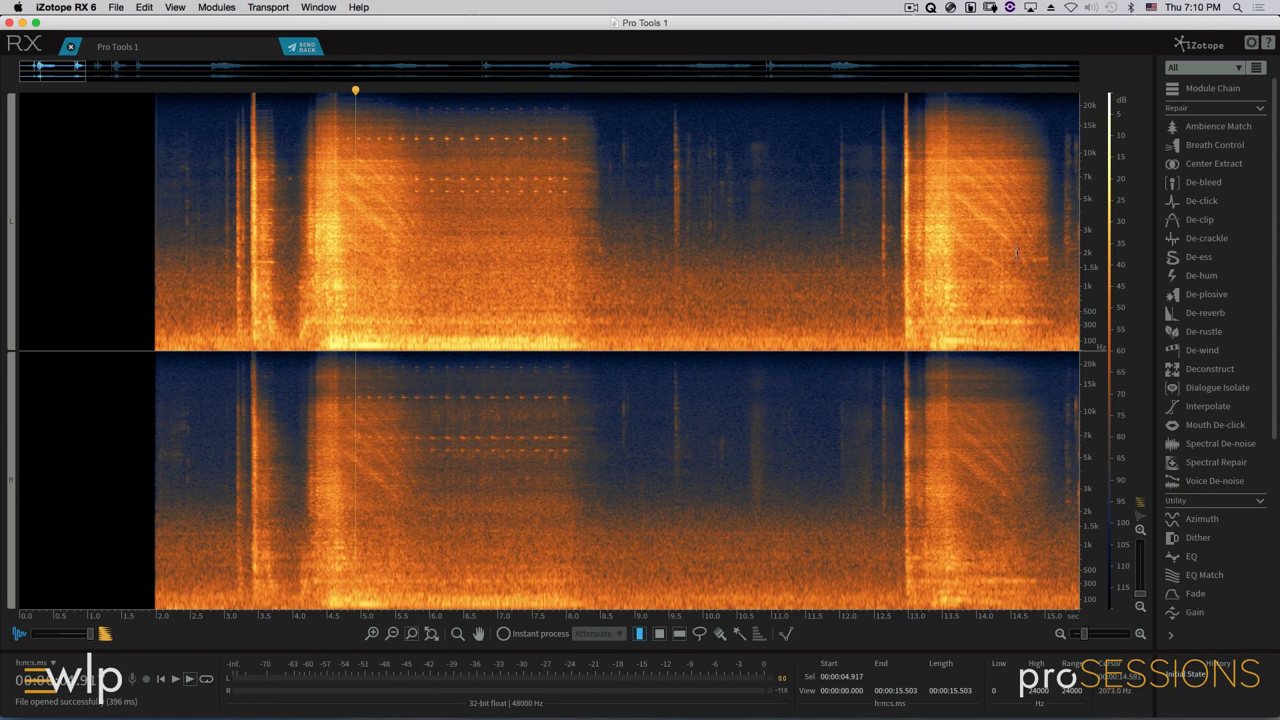
pyautogui.moveTo(1074, 248)
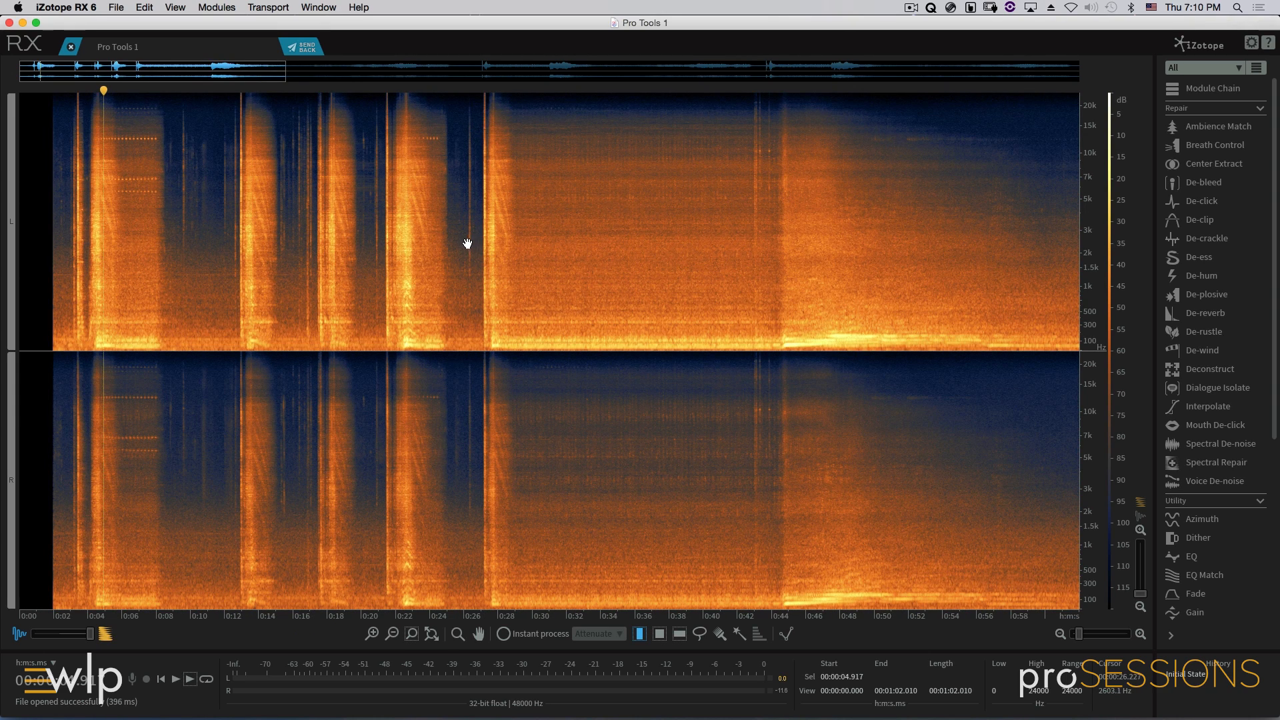
pyautogui.moveTo(454, 245)
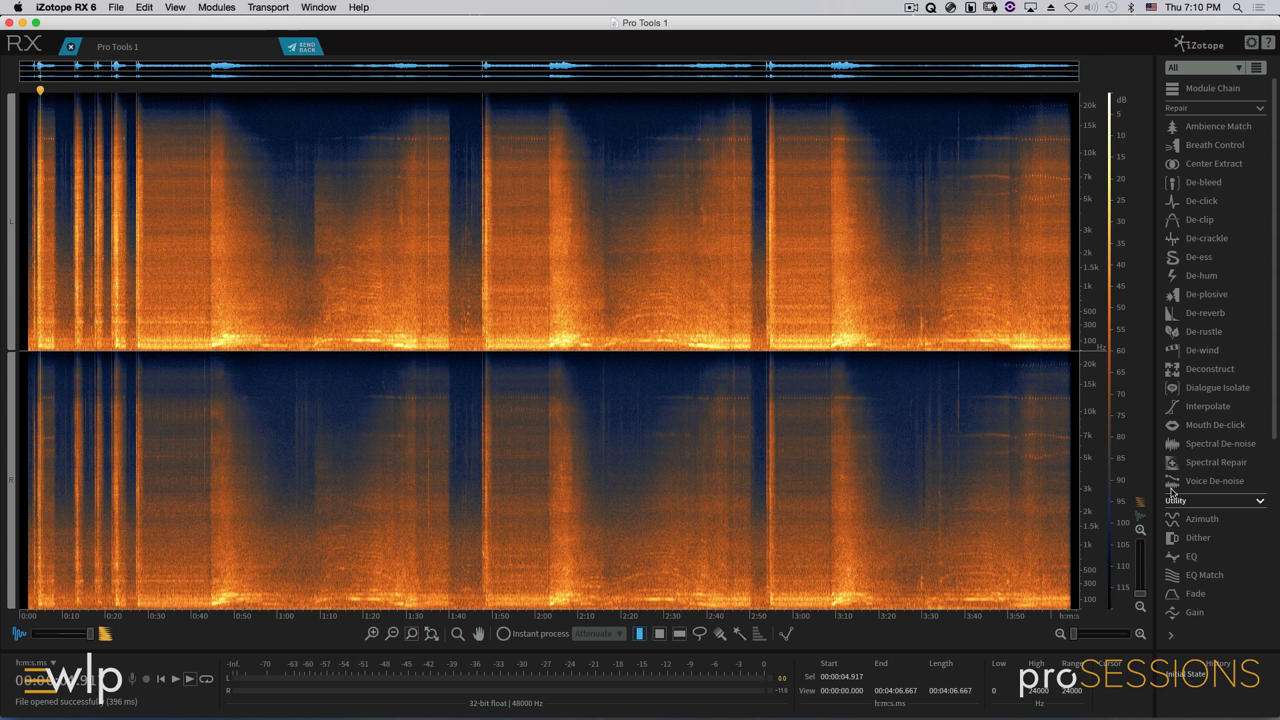
# - Open the Mixing module from the Utility section of the module list
pyautogui.scroll(-3)
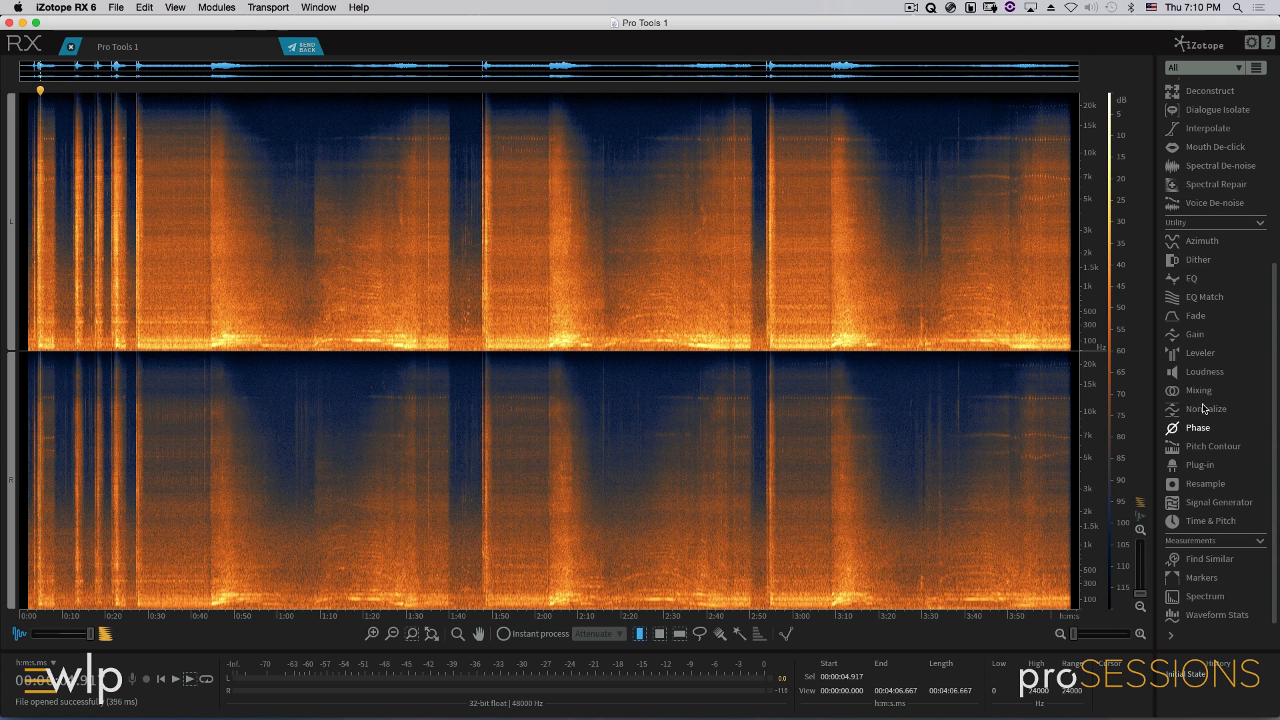
pyautogui.click(1199, 389)
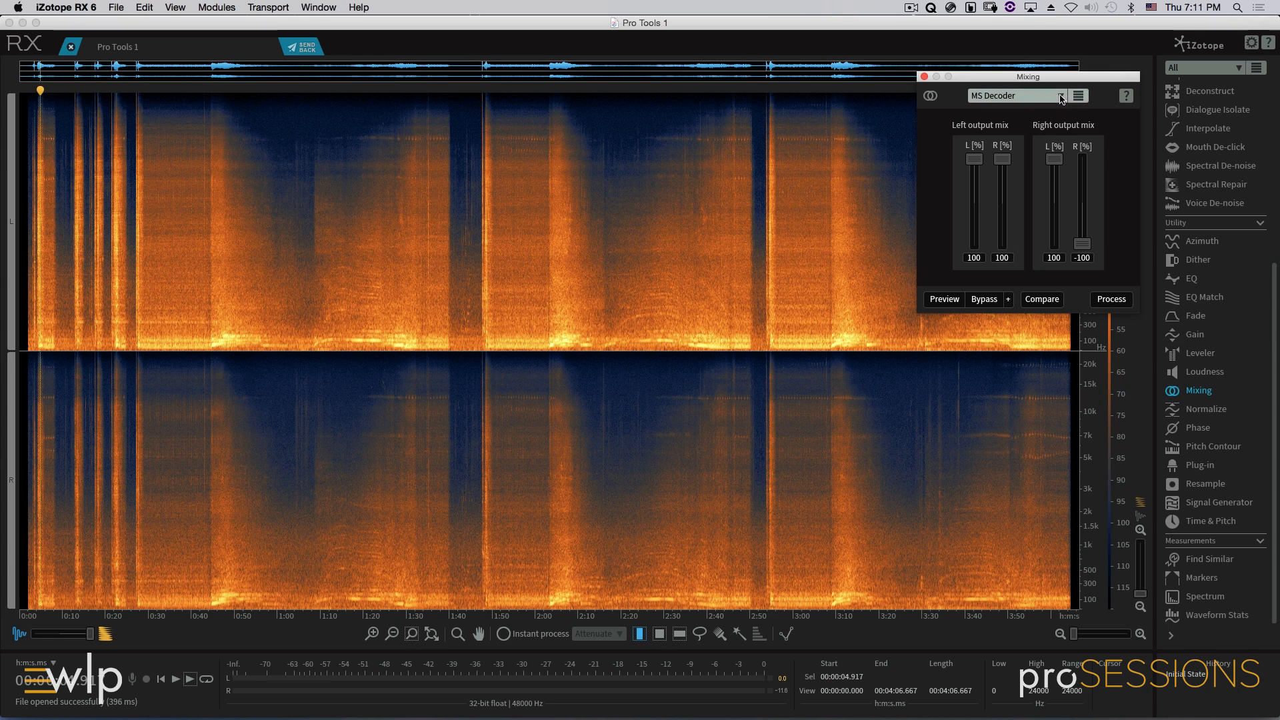
pyautogui.moveTo(1061, 90)
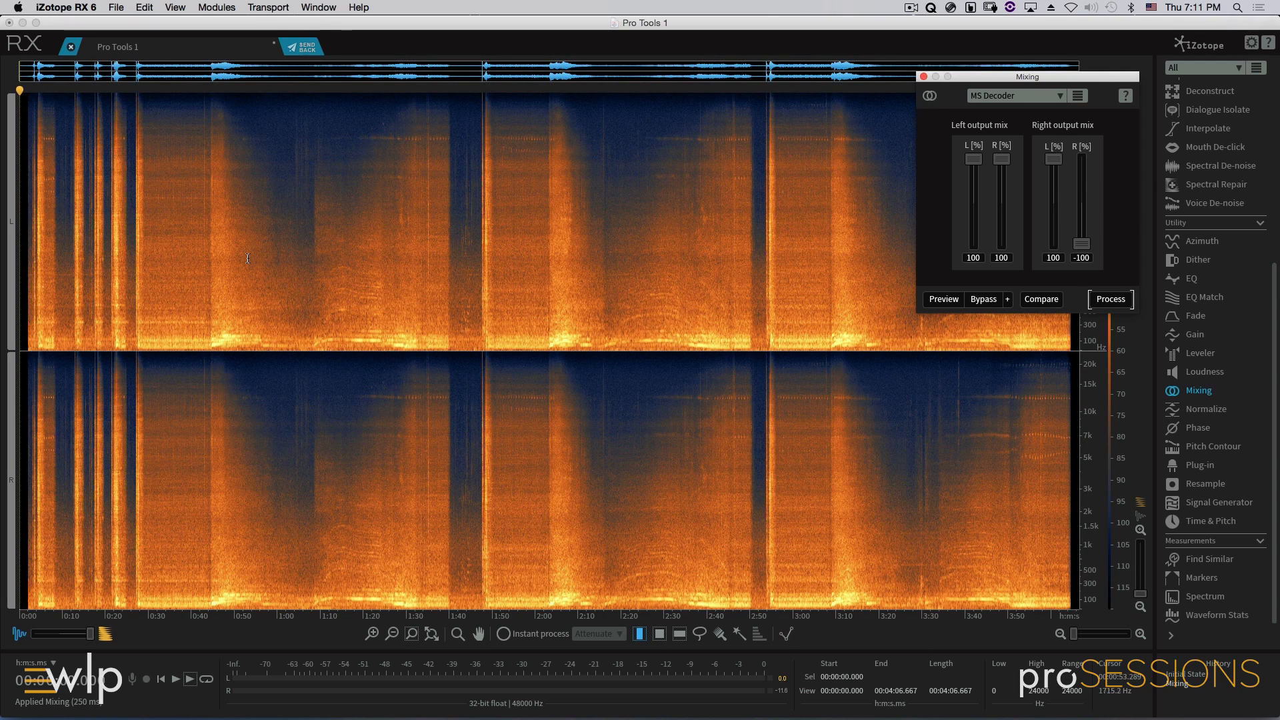
# - Play back the MS-decoded recording, then return to the 15-second car door clip
pyautogui.click(189, 679)
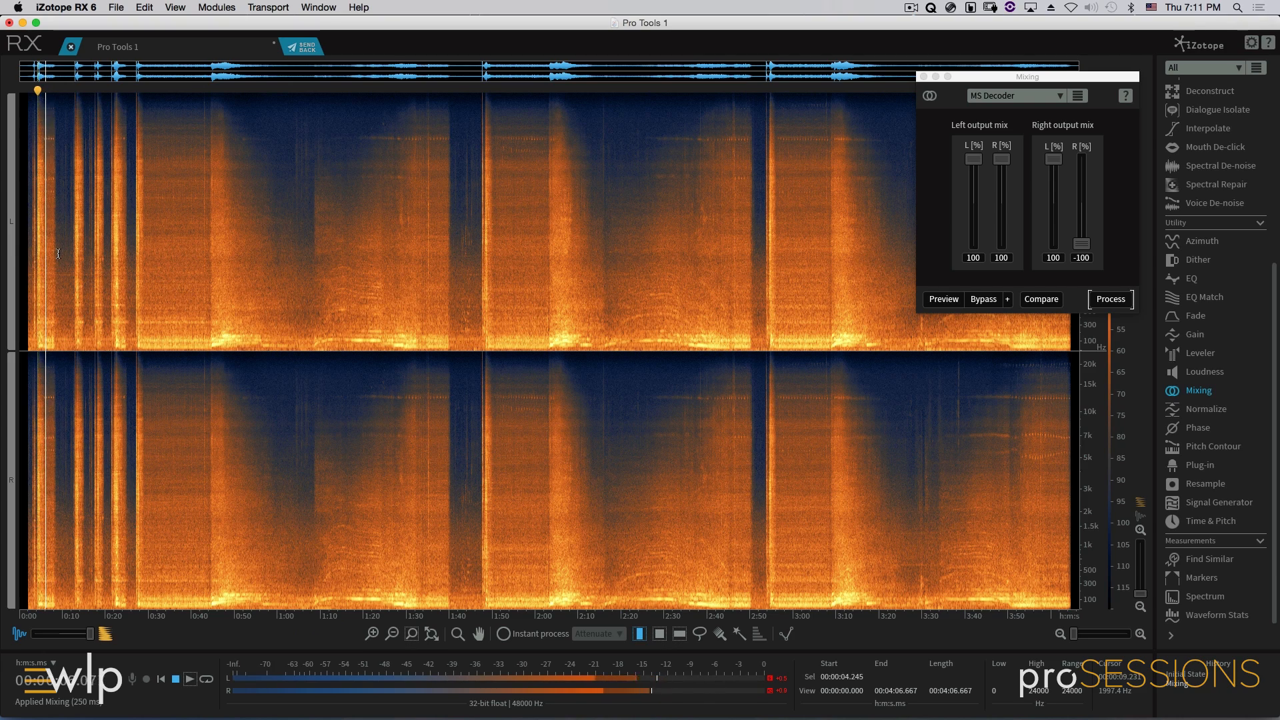
pyautogui.click(1109, 299)
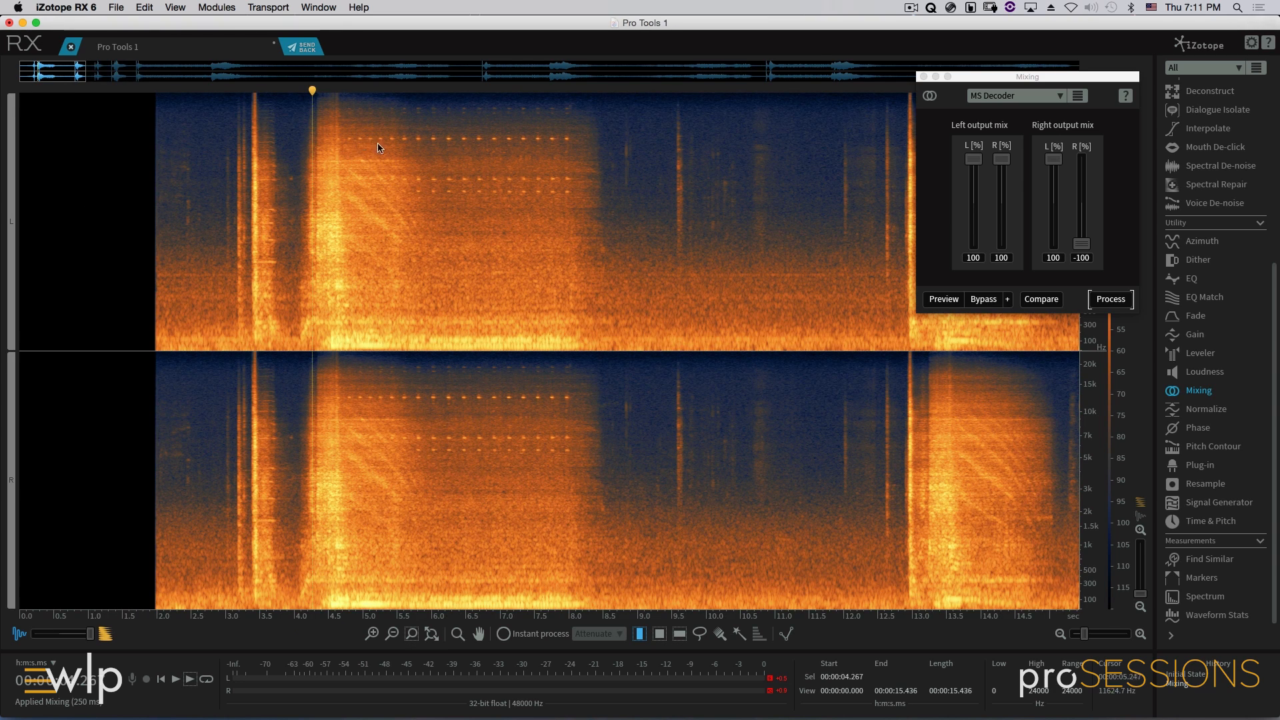
pyautogui.moveTo(371, 188)
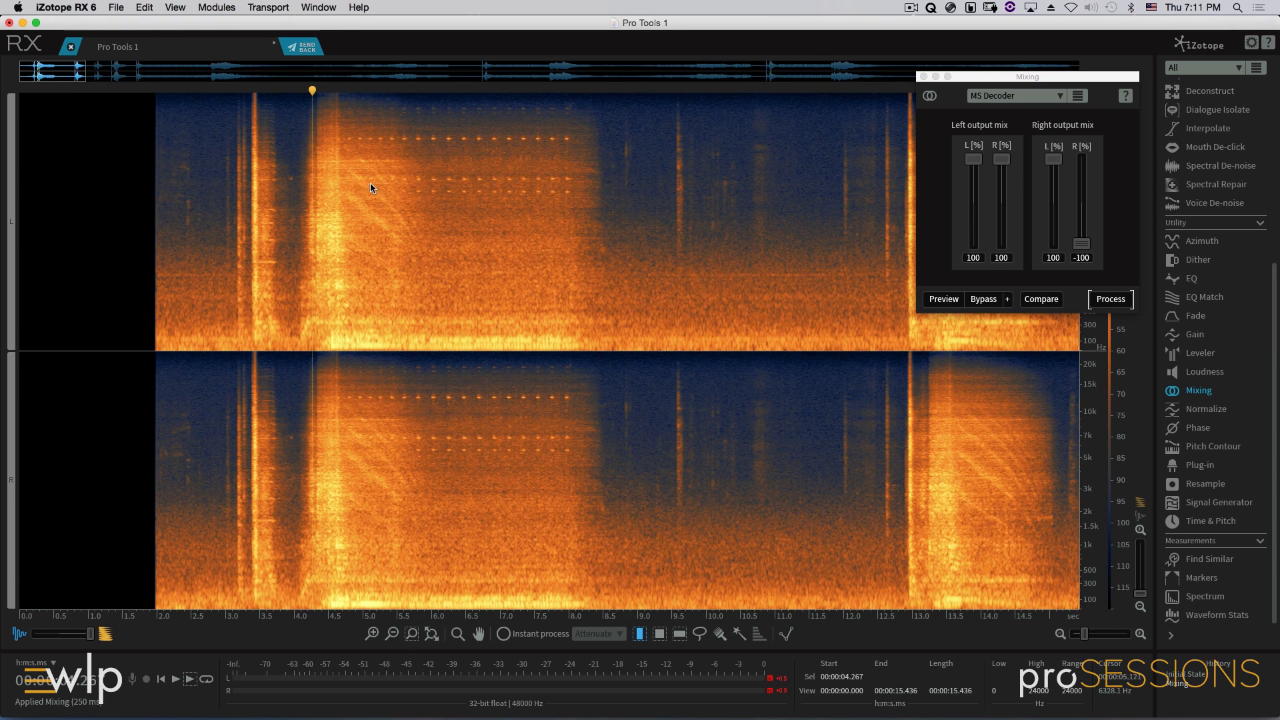